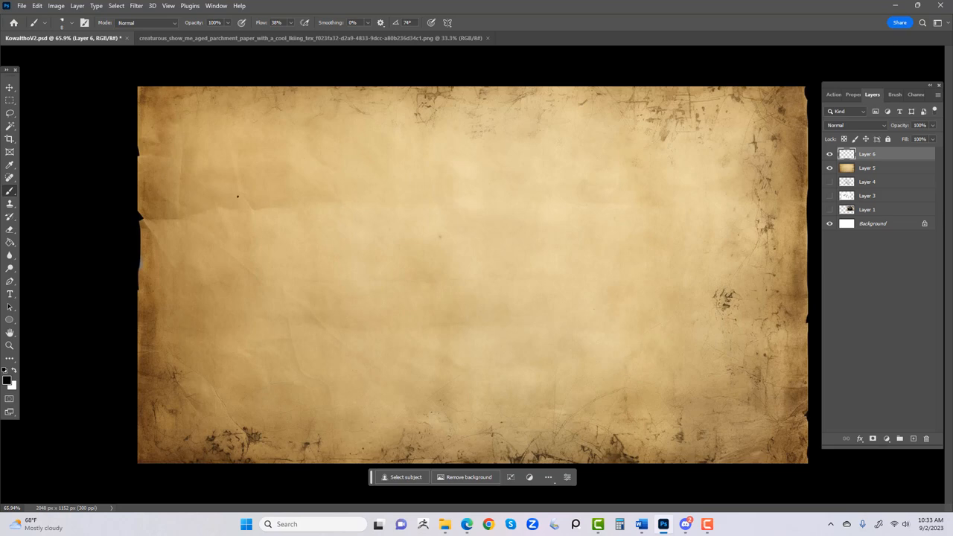
# Sketch loose oval gesture strokes for the first creature over a horizontal ground line.
pyautogui.moveTo(239, 196); pyautogui.dragTo(360, 192)
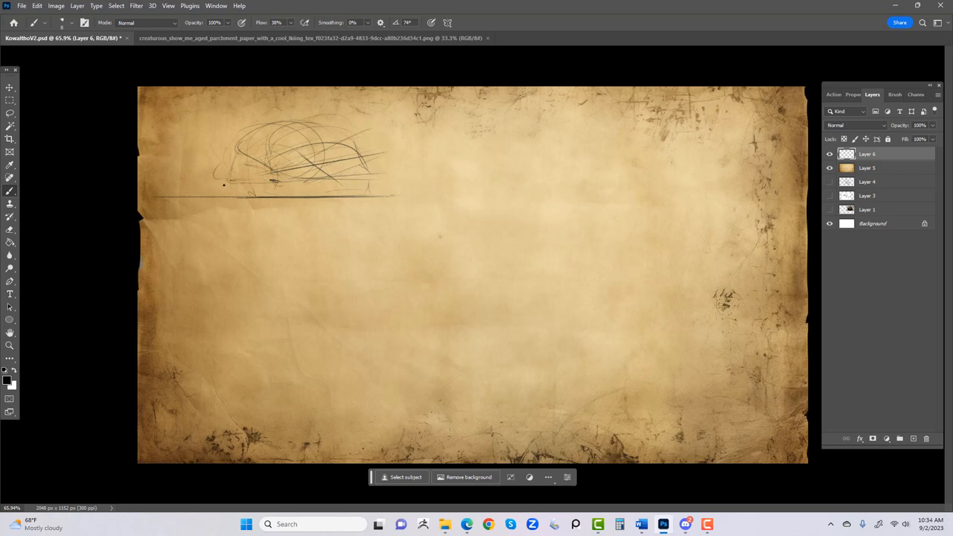
pyautogui.moveTo(223, 186); pyautogui.dragTo(306, 175)
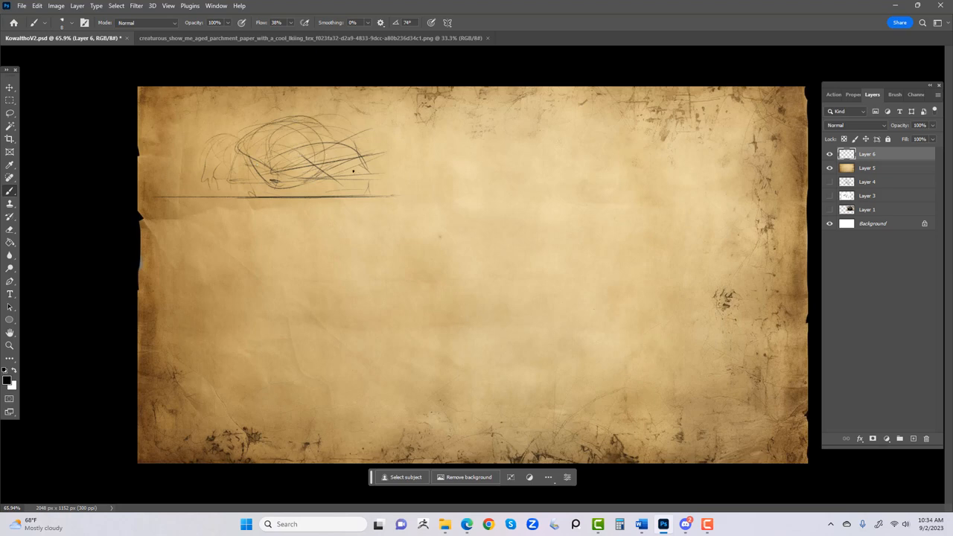
# Layer darker curving strokes to round out the creature's heavy body above the ground line.
pyautogui.moveTo(335, 172); pyautogui.dragTo(355, 134)
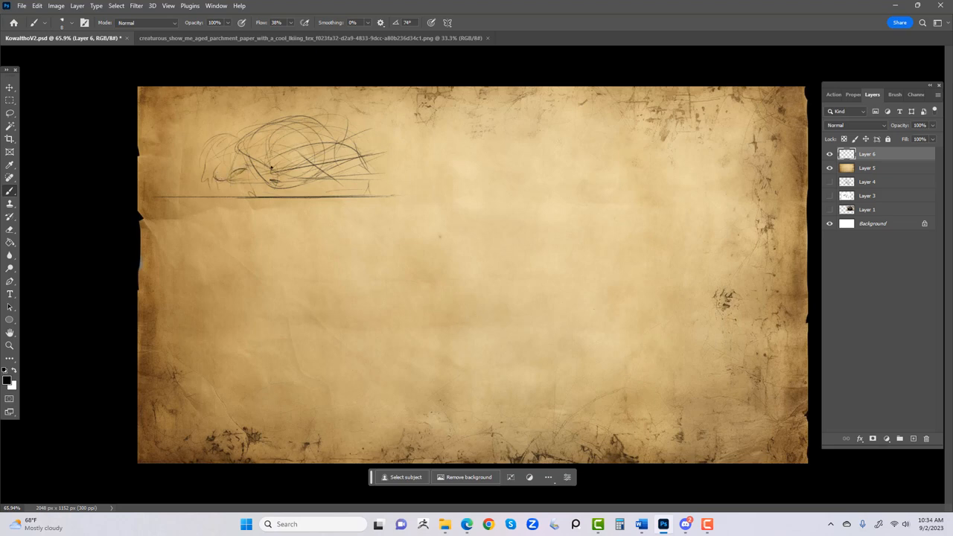
pyautogui.moveTo(283, 156); pyautogui.dragTo(328, 172)
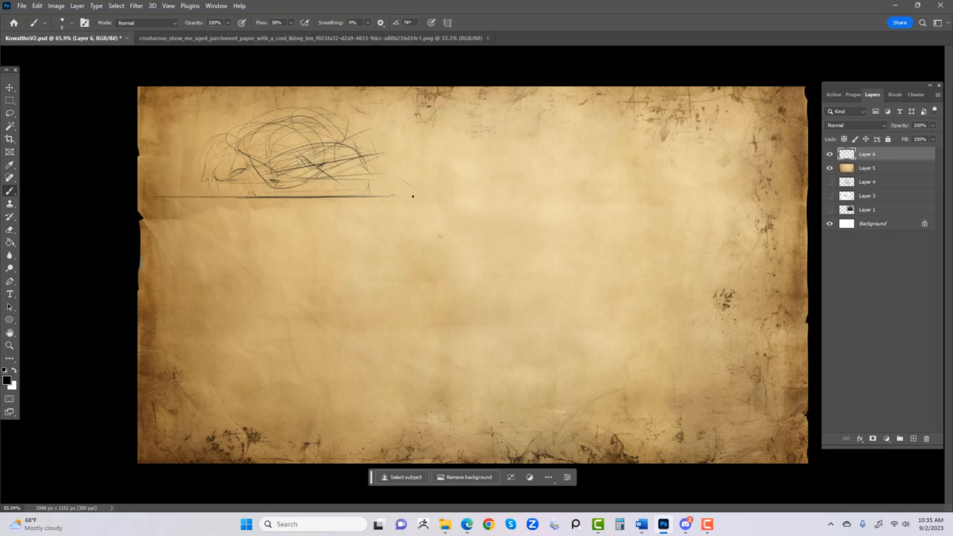
pyautogui.moveTo(467, 194)
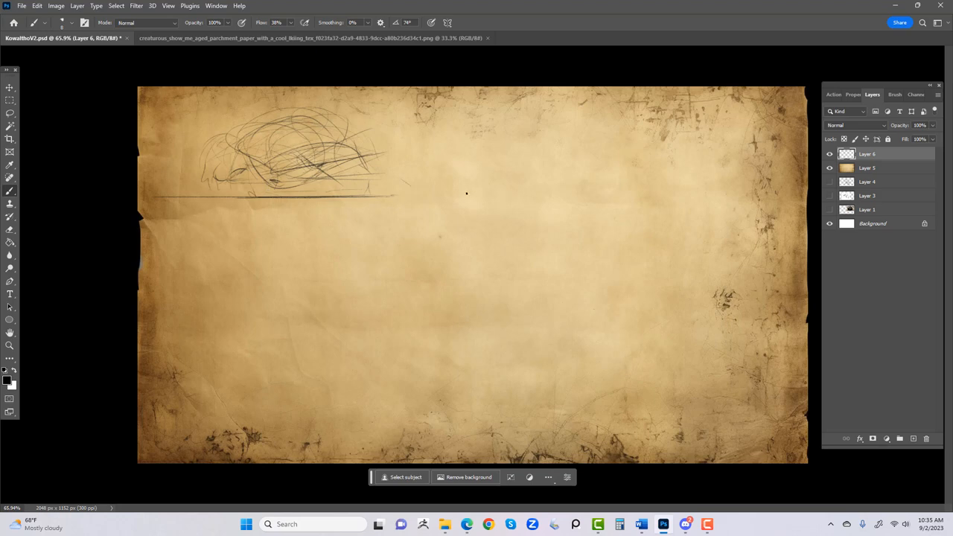
pyautogui.moveTo(283, 154)
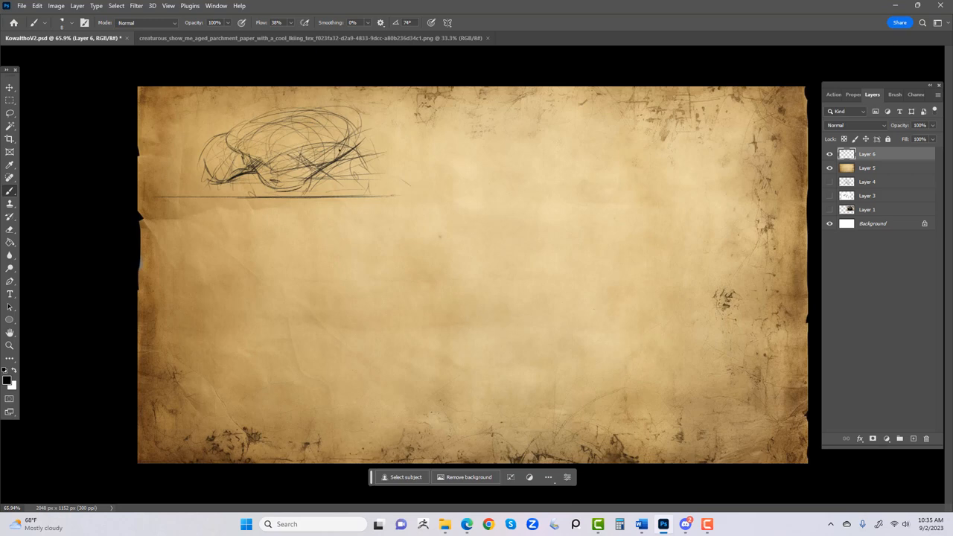
pyautogui.moveTo(340, 137)
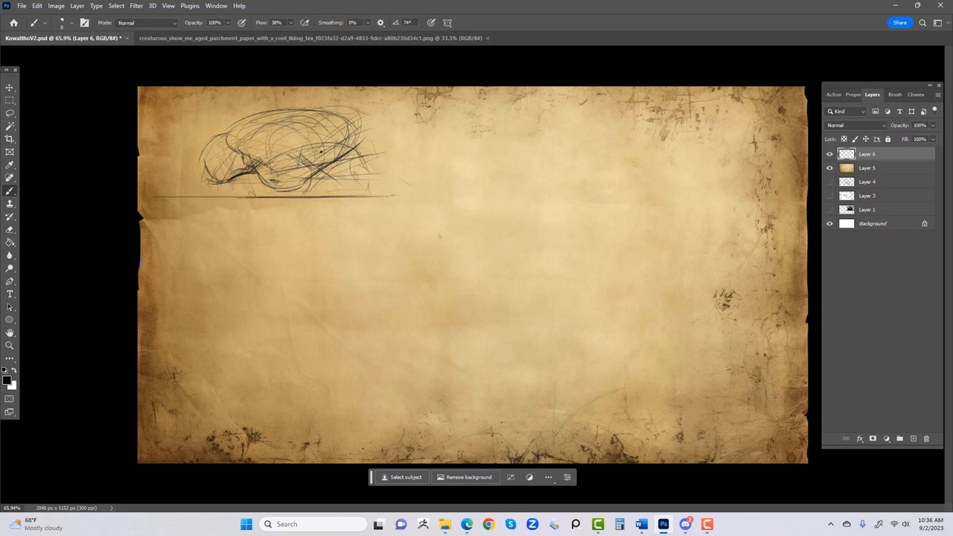
# Darken the creature's contours and draw its legs reaching down to the ground line.
pyautogui.moveTo(340, 137); pyautogui.dragTo(365, 145)
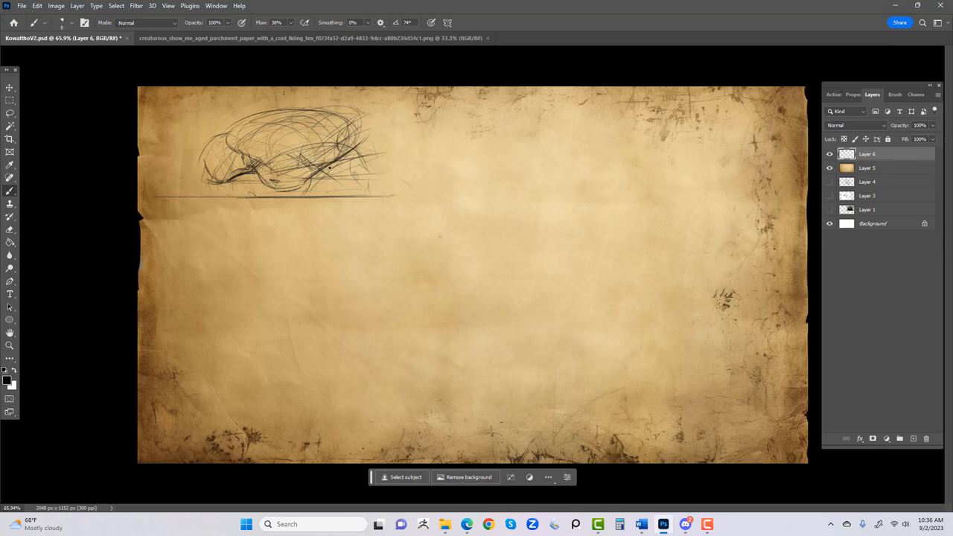
pyautogui.moveTo(331, 167); pyautogui.dragTo(339, 171)
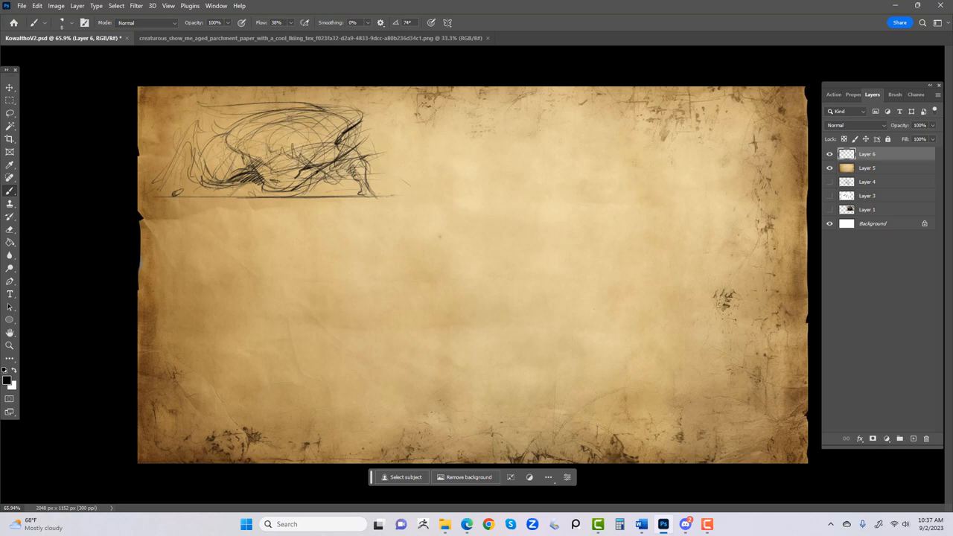
pyautogui.moveTo(623, 180)
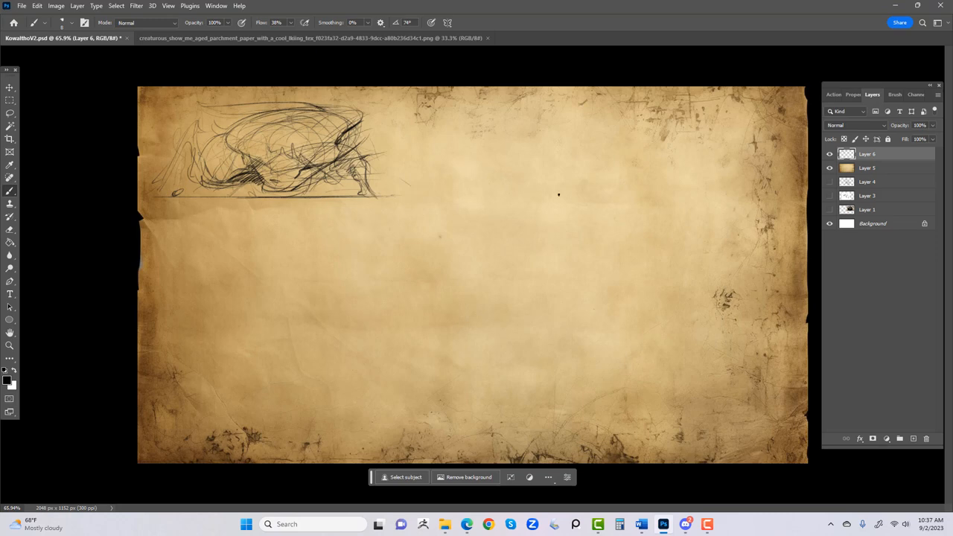
pyautogui.moveTo(479, 206)
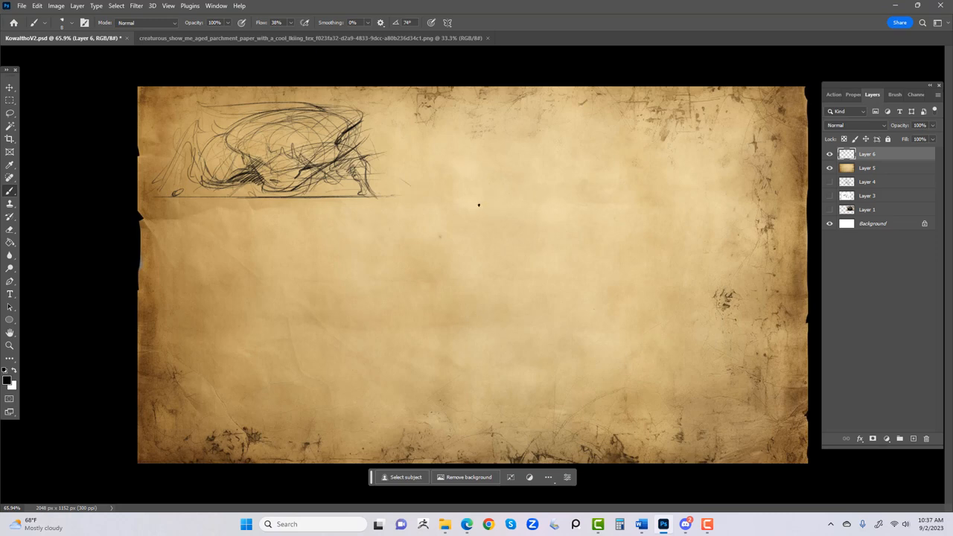
pyautogui.moveTo(497, 206)
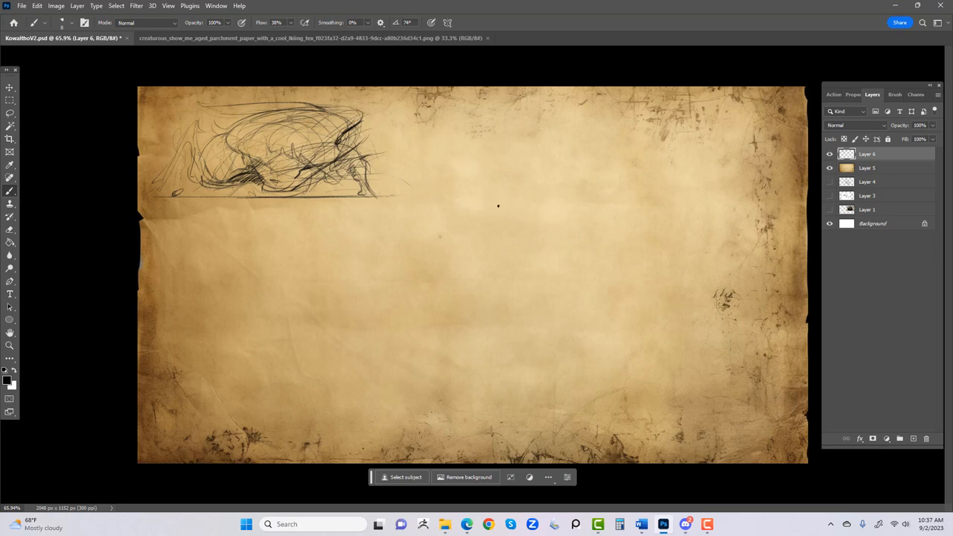
# Lay faint gesture strokes for a second creature at the top centre beside the first.
pyautogui.moveTo(434, 197); pyautogui.dragTo(728, 197)
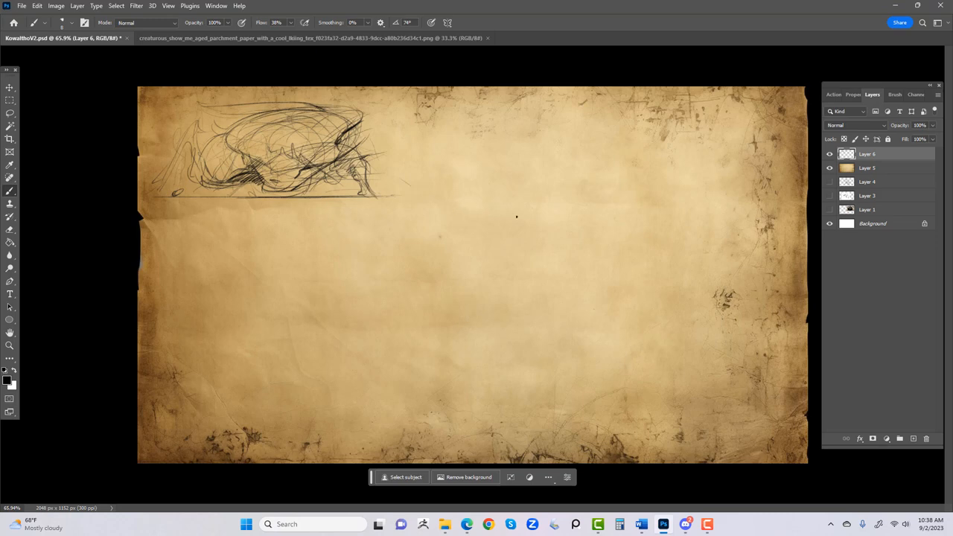
pyautogui.moveTo(554, 226)
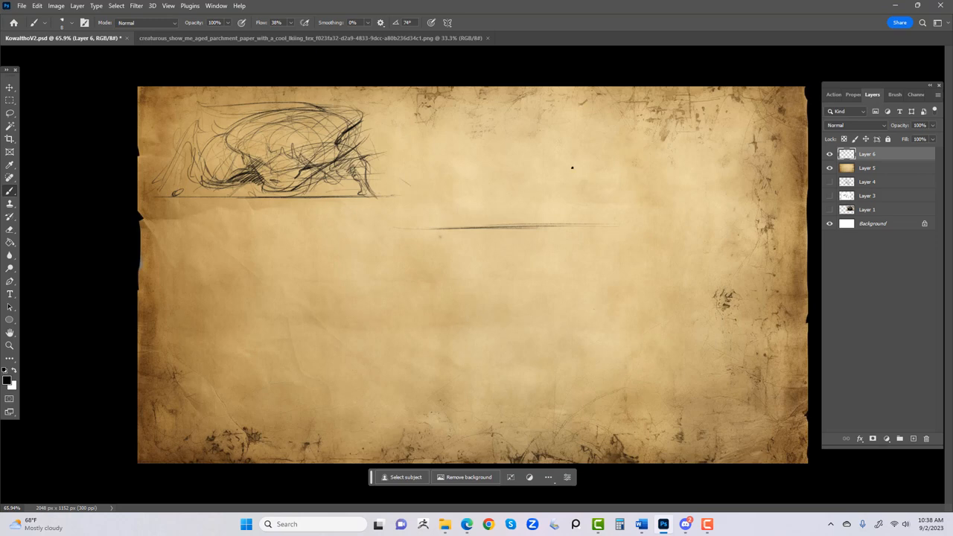
pyautogui.moveTo(564, 175)
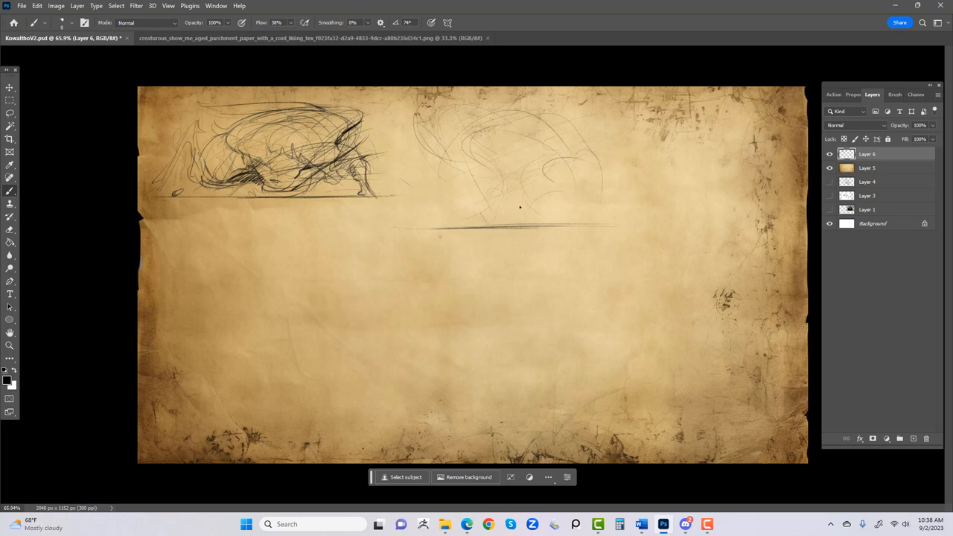
pyautogui.moveTo(557, 196)
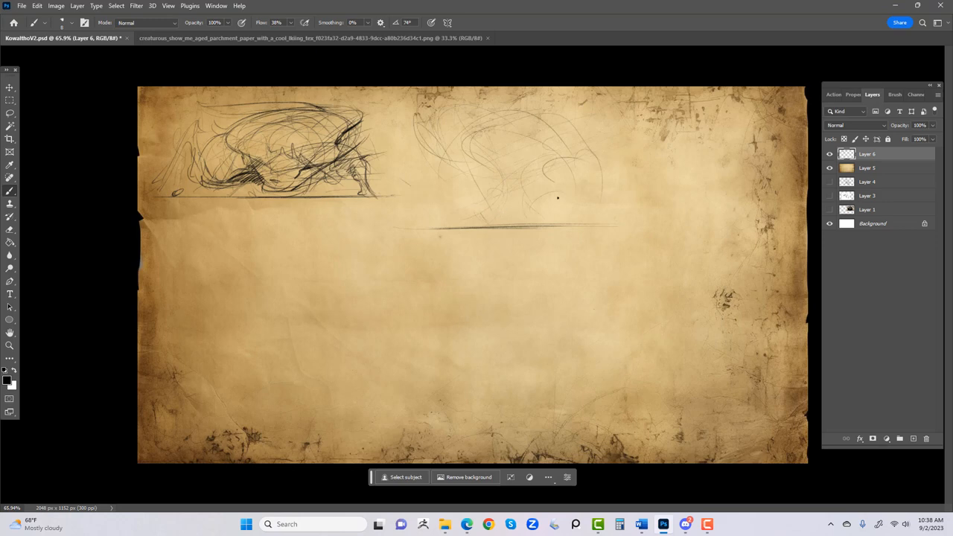
pyautogui.moveTo(536, 202)
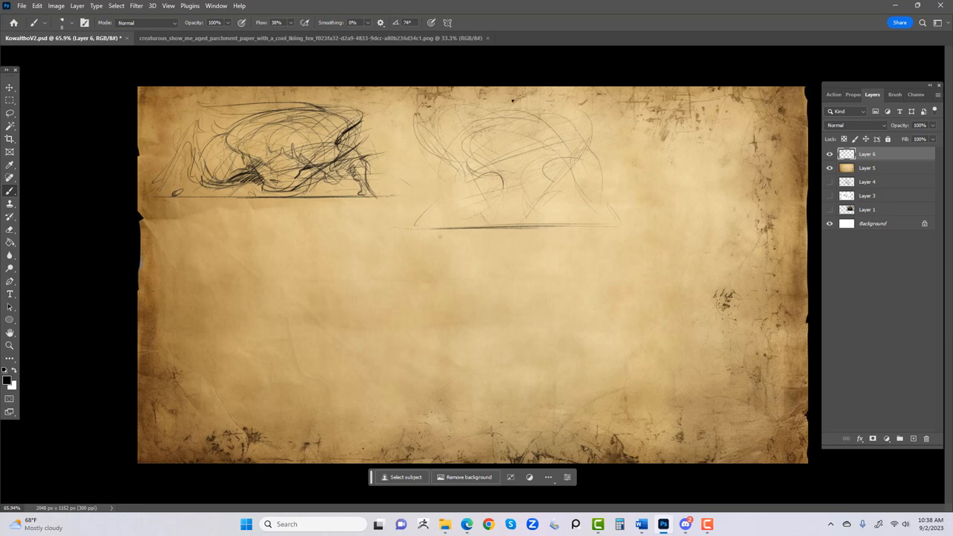
# Rough in the large quadruped from construction circles with flowing mane and tail strokes.
pyautogui.moveTo(533, 122); pyautogui.dragTo(539, 191)
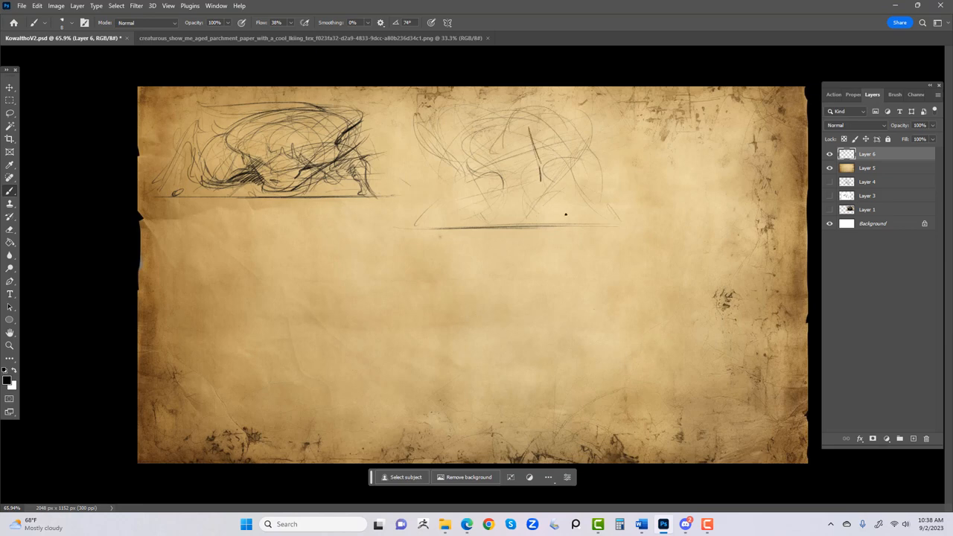
pyautogui.moveTo(618, 116); pyautogui.dragTo(693, 160)
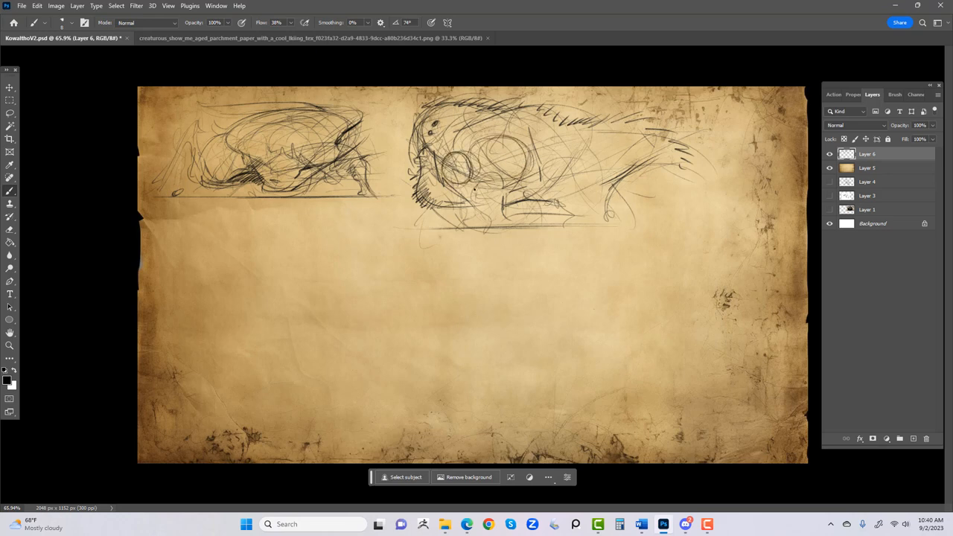
pyautogui.moveTo(566, 161); pyautogui.dragTo(610, 160)
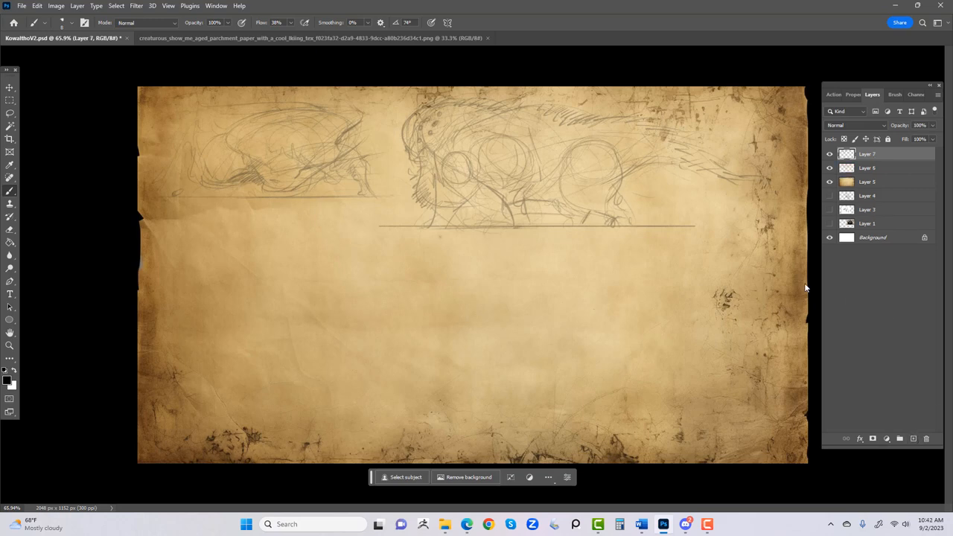
# Raise Layer 6's opacity so the creature sketch lines show at full strength.
pyautogui.moveTo(506, 132); pyautogui.dragTo(495, 201)
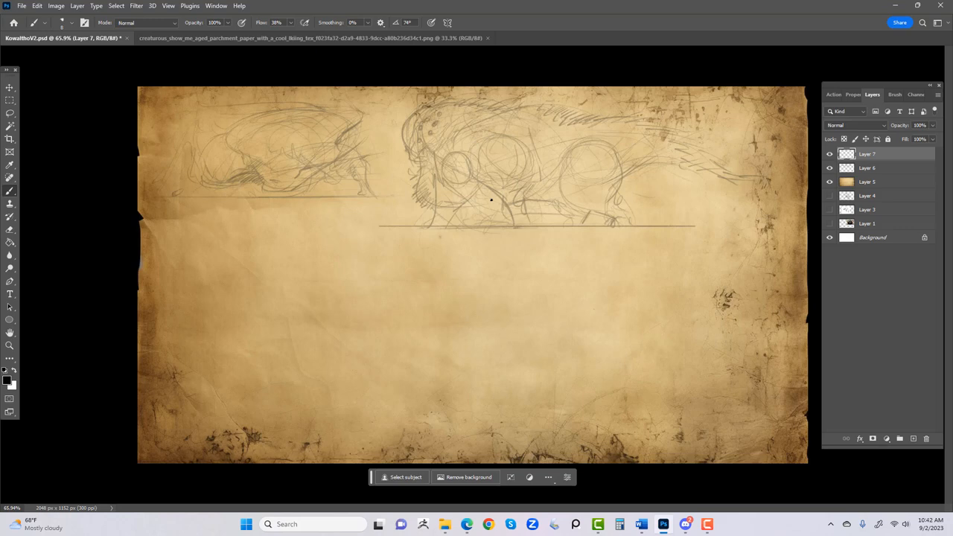
pyautogui.click(867, 166)
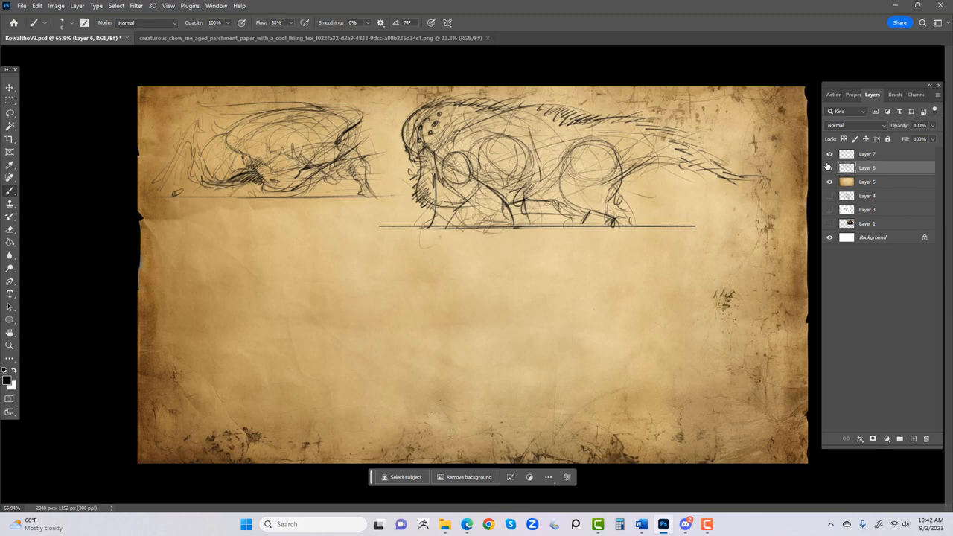
pyautogui.click(829, 166)
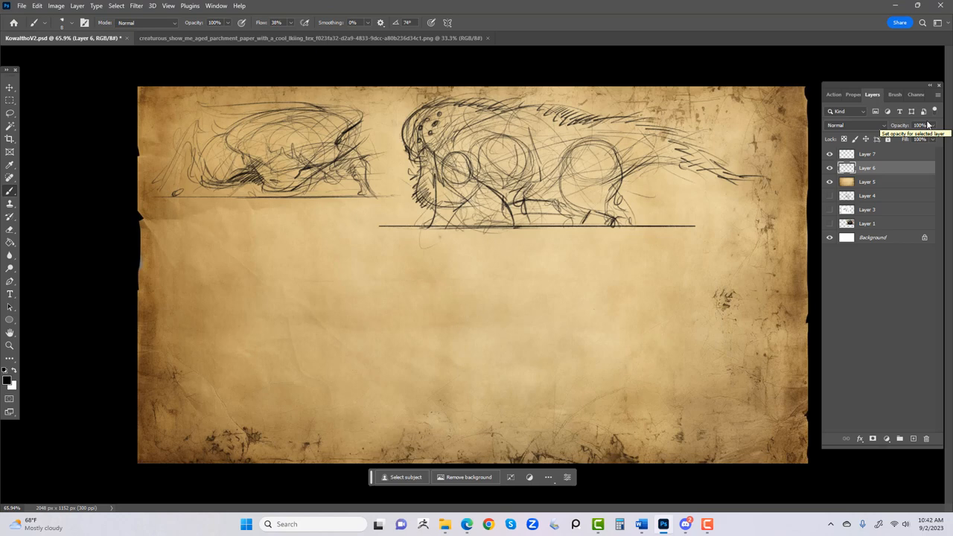
pyautogui.moveTo(603, 248)
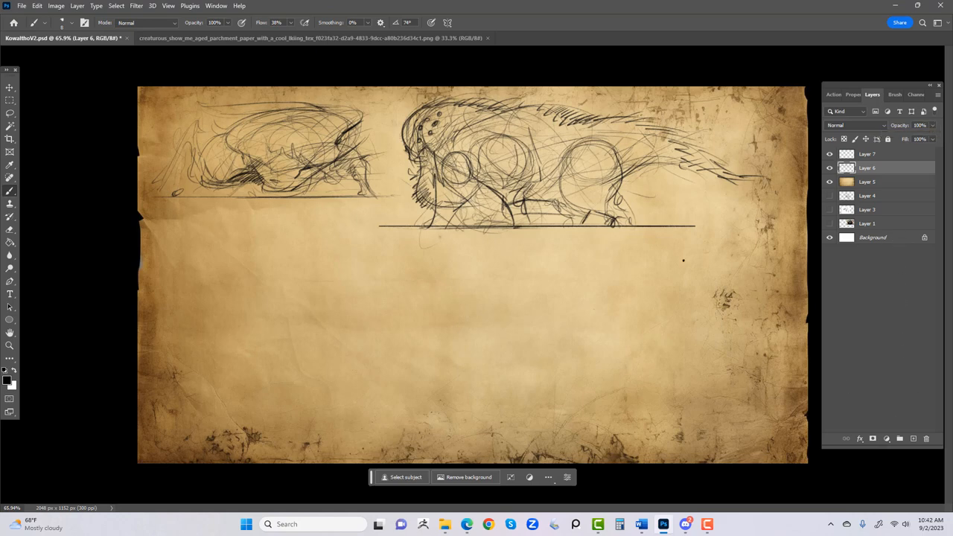
# Hand-letter 'Letraset Graphics 360' with an underline below the large quadruped.
pyautogui.moveTo(668, 261); pyautogui.dragTo(703, 268)
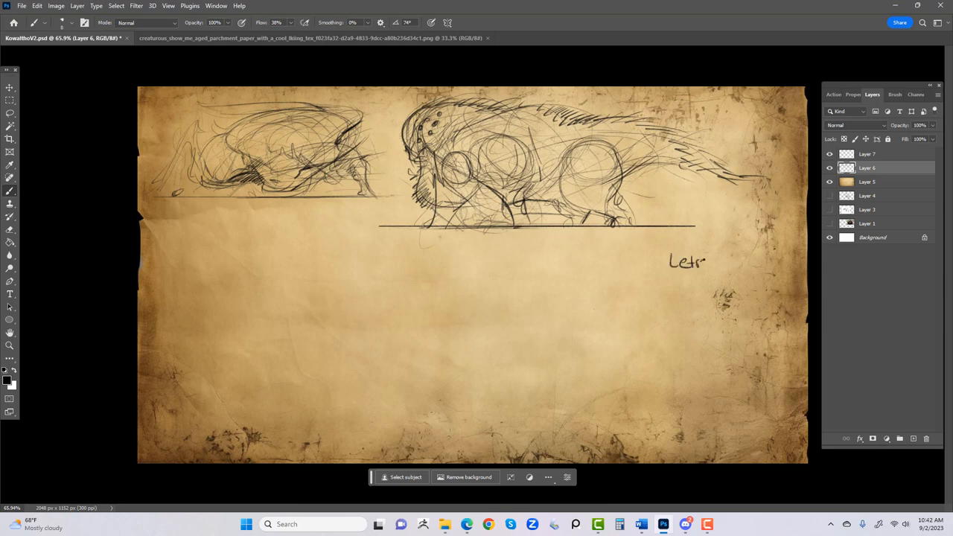
pyautogui.moveTo(698, 262); pyautogui.dragTo(742, 262)
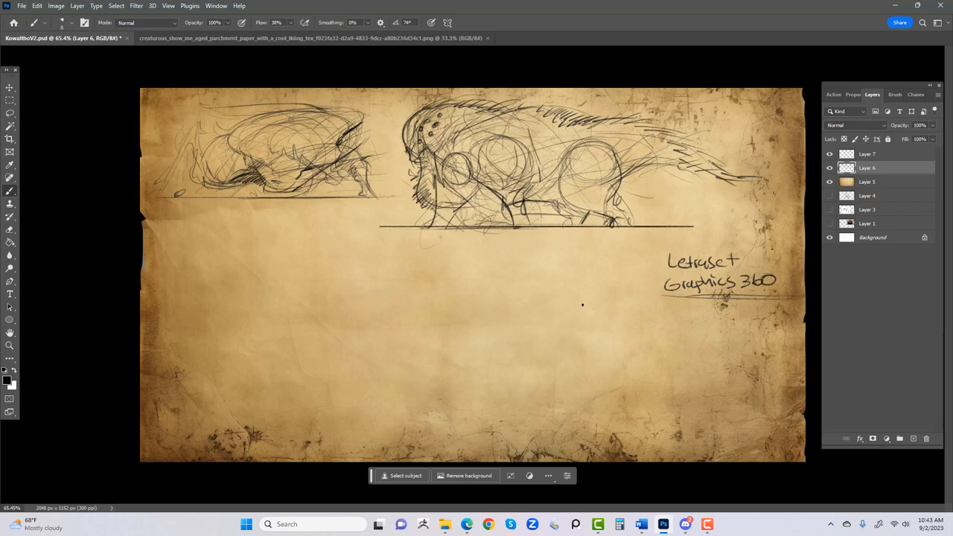
pyautogui.moveTo(512, 286)
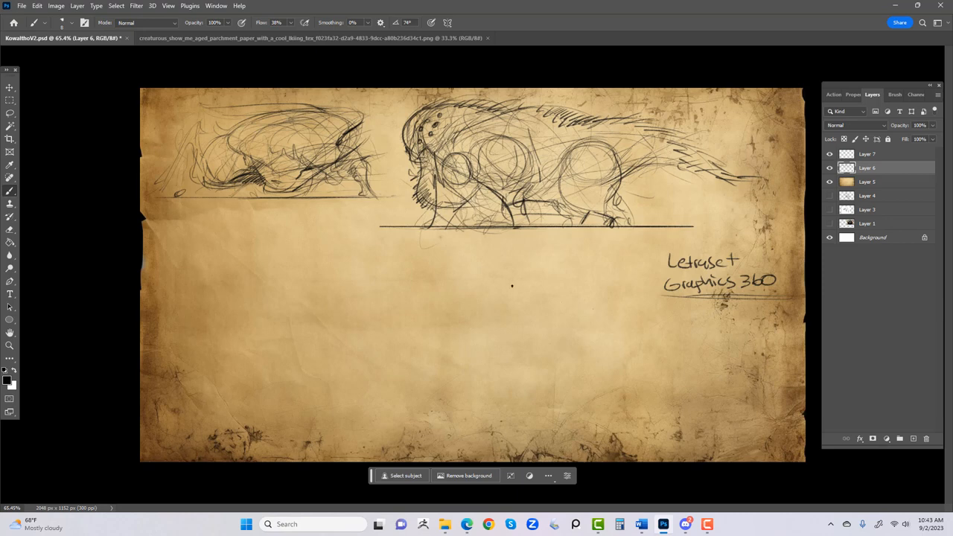
pyautogui.moveTo(274, 291)
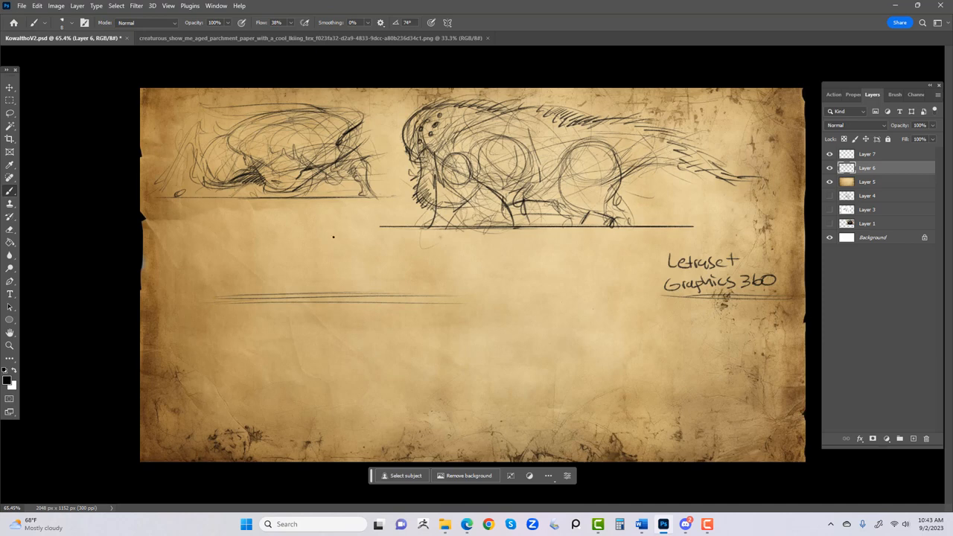
# Draw a lower ground line and rough in a new quadruped's body circles and legs on it.
pyautogui.moveTo(210, 239); pyautogui.dragTo(262, 274)
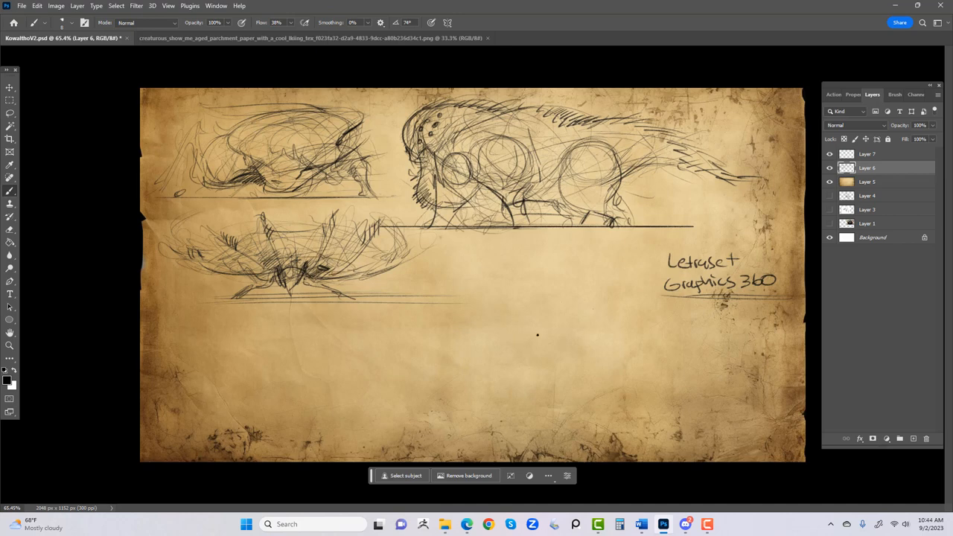
pyautogui.moveTo(618, 337)
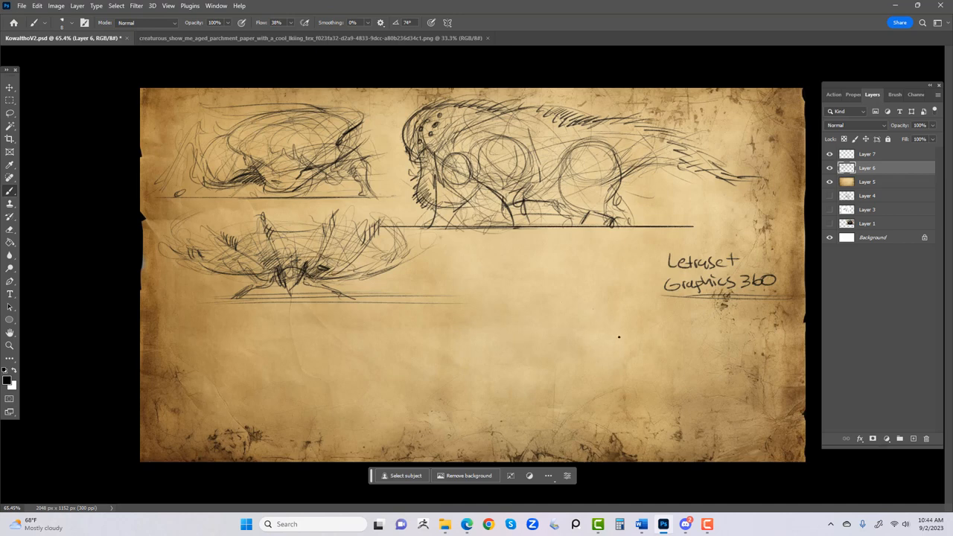
pyautogui.moveTo(429, 335); pyautogui.dragTo(670, 340)
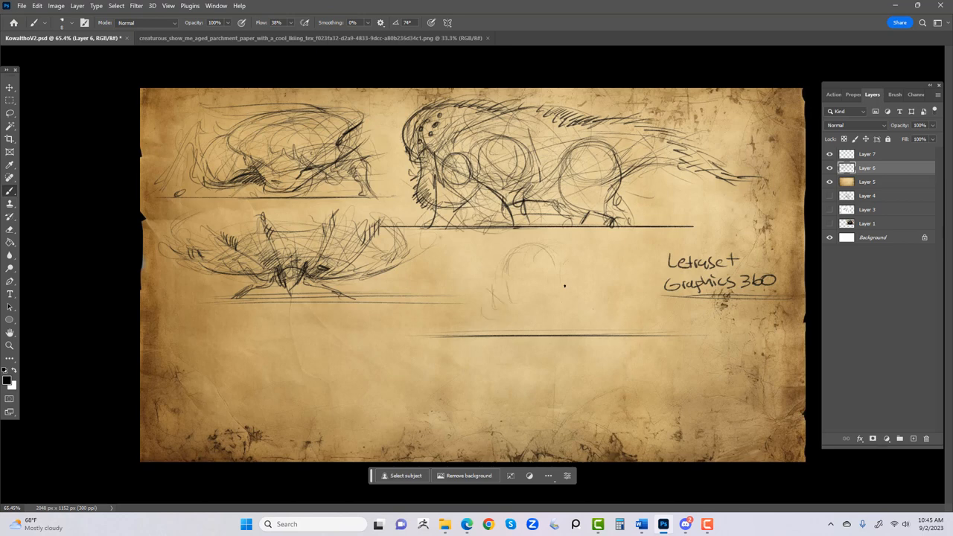
pyautogui.moveTo(492, 268); pyautogui.dragTo(489, 335)
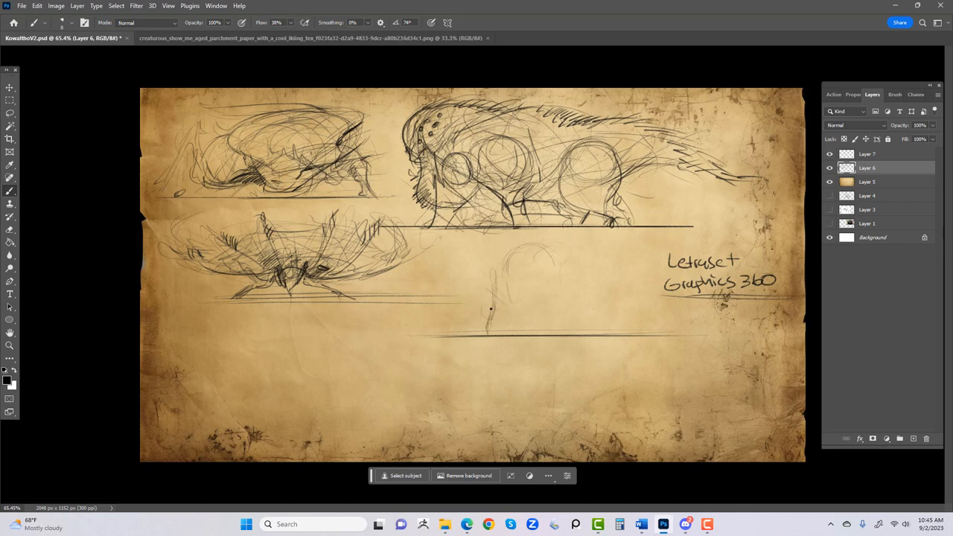
pyautogui.moveTo(492, 308); pyautogui.dragTo(551, 325)
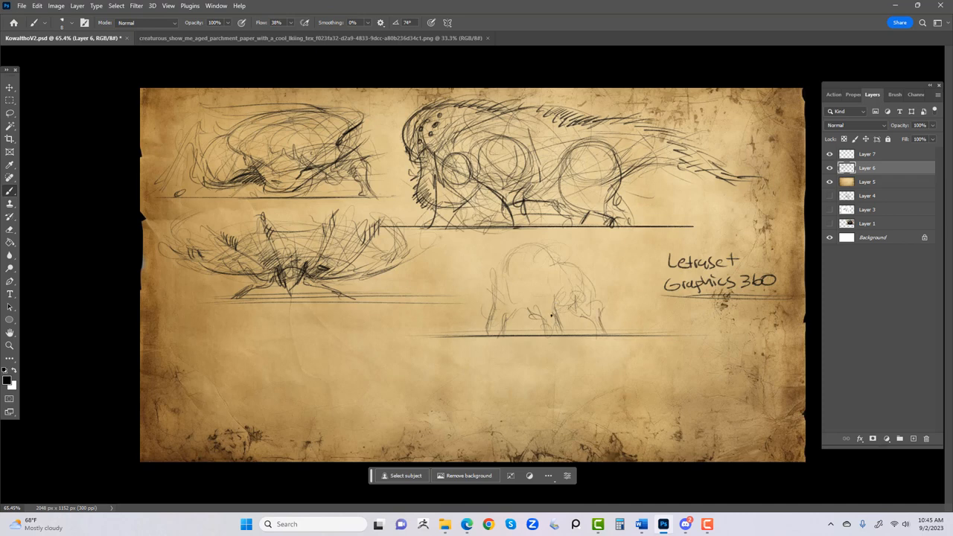
pyautogui.moveTo(542, 292)
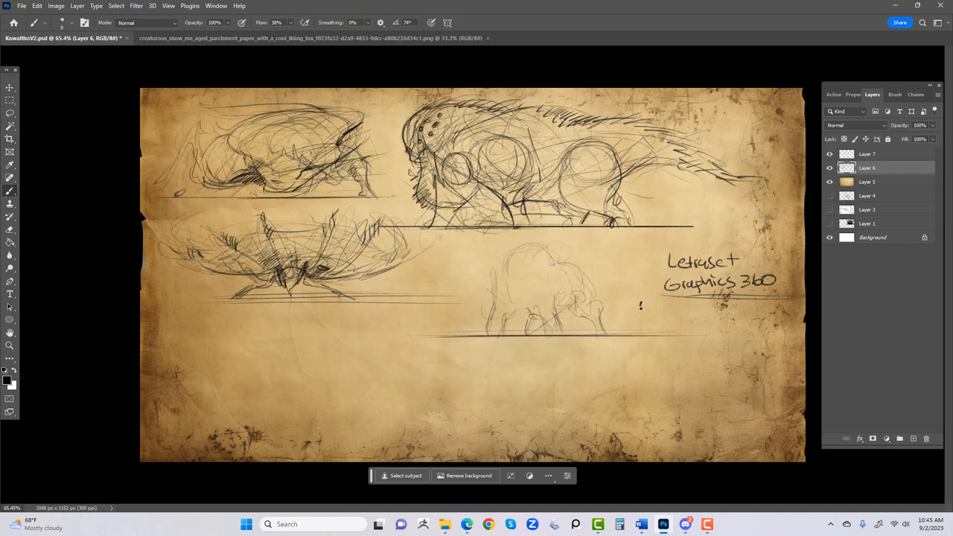
pyautogui.moveTo(640, 313)
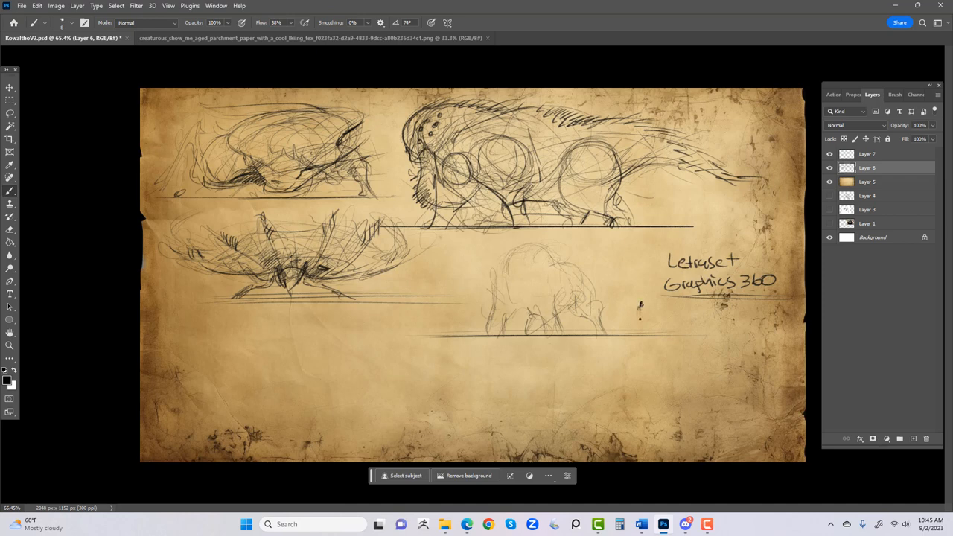
# Shade the bulky quadruped and draw a tiny standing human beside it for scale.
pyautogui.moveTo(640, 305); pyautogui.dragTo(646, 339)
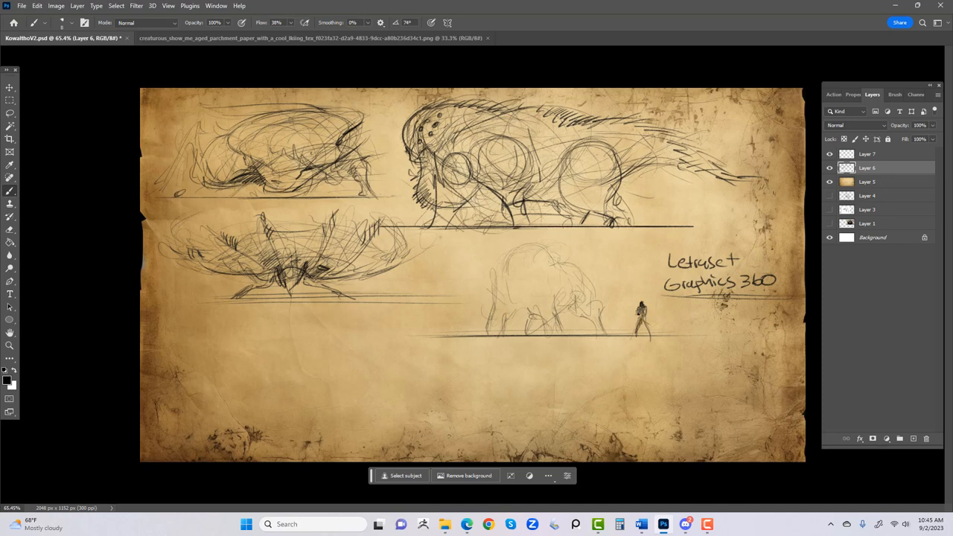
pyautogui.moveTo(625, 312)
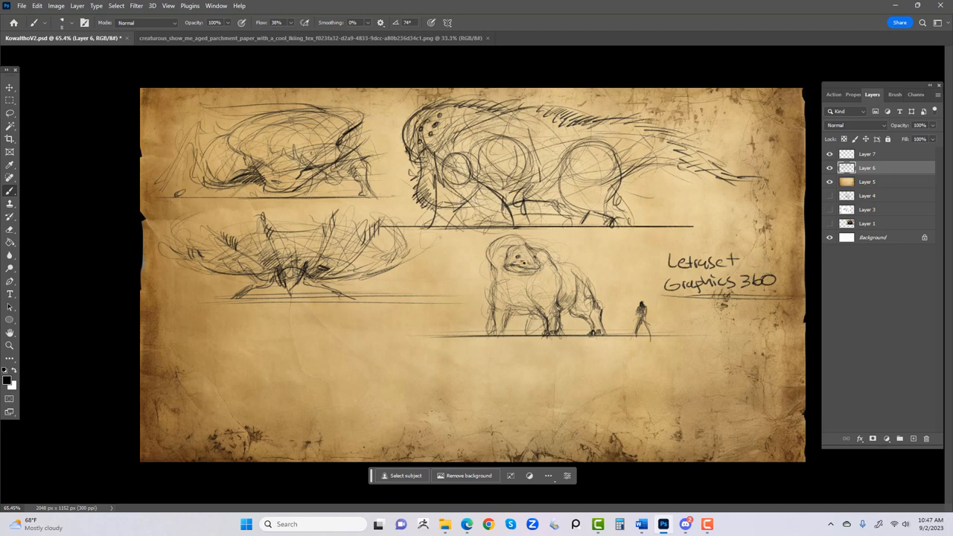
# Shade the quadruped's body and detail its rounded head with facial features.
pyautogui.click(8, 190)
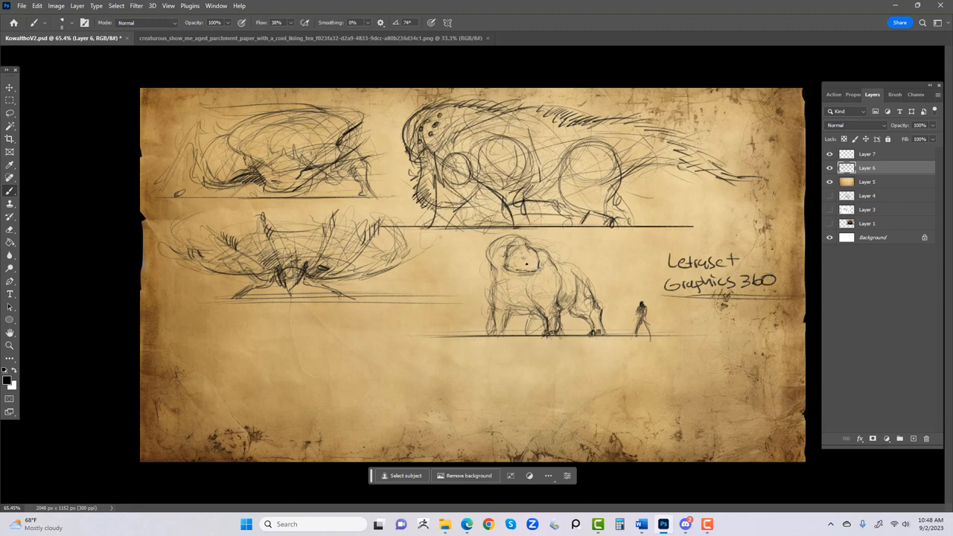
pyautogui.click(530, 260)
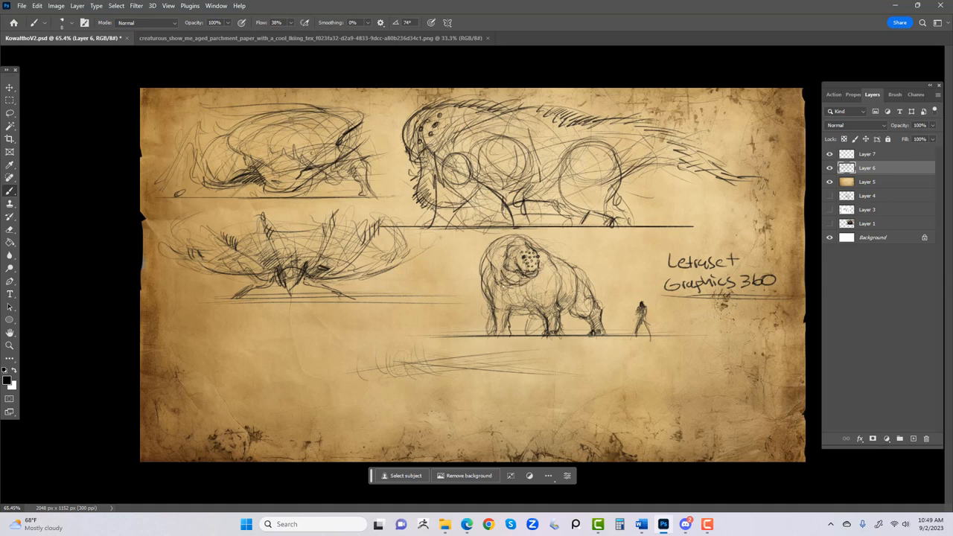
pyautogui.moveTo(636, 286)
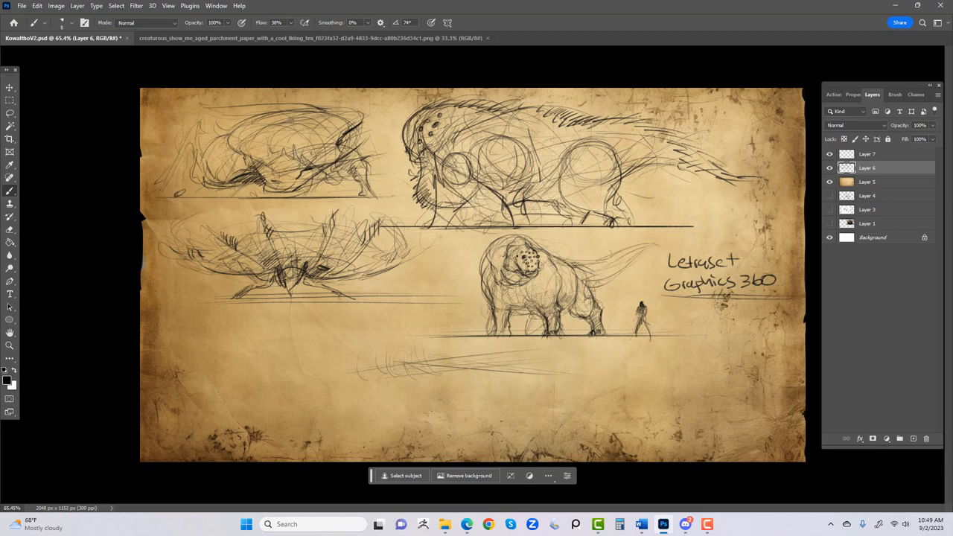
# Darken the markings on the quadruped's face with the Brush.
pyautogui.click(521, 256)
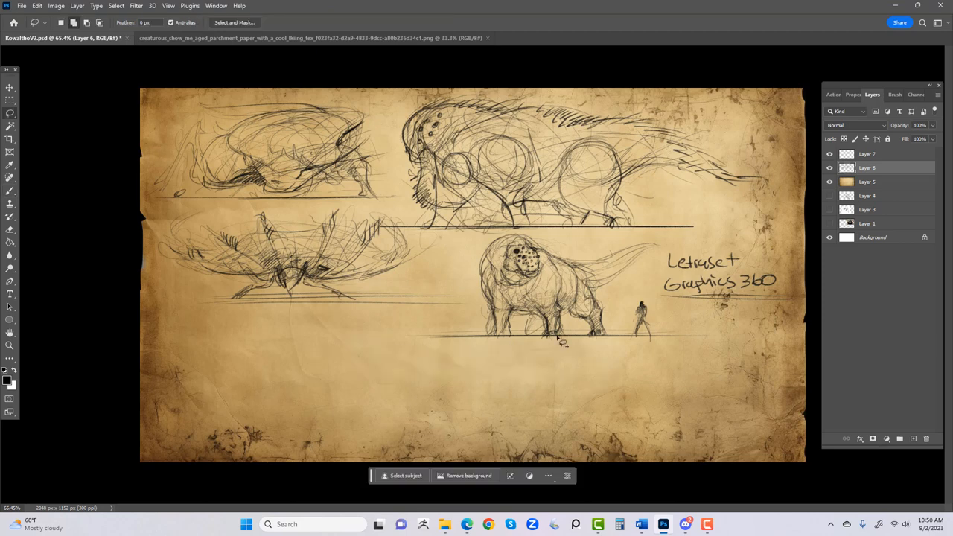
pyautogui.moveTo(355, 394)
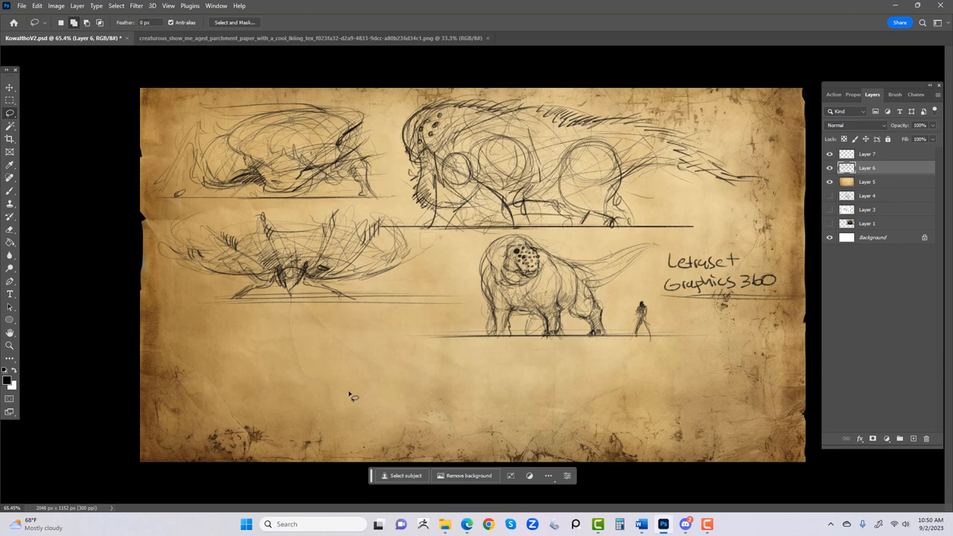
pyautogui.click(9, 177)
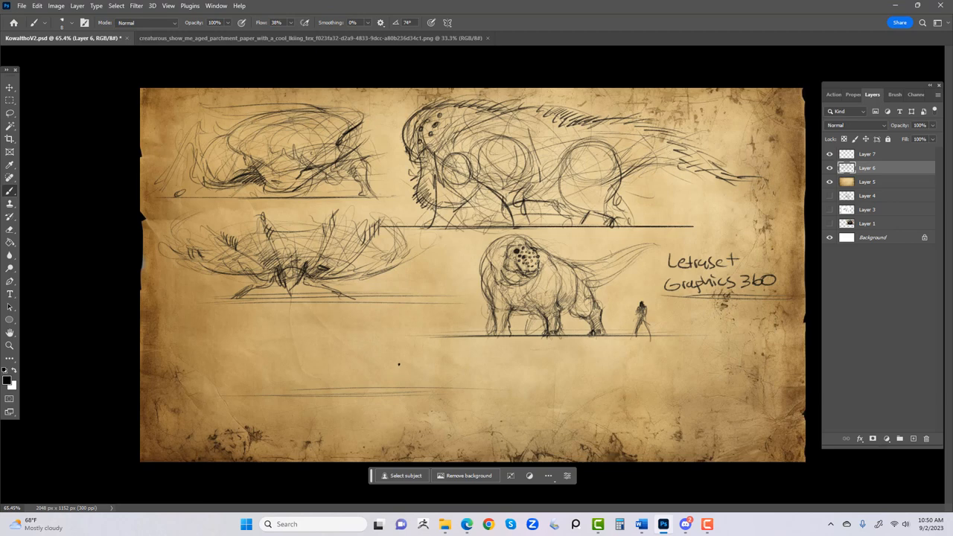
pyautogui.moveTo(365, 366)
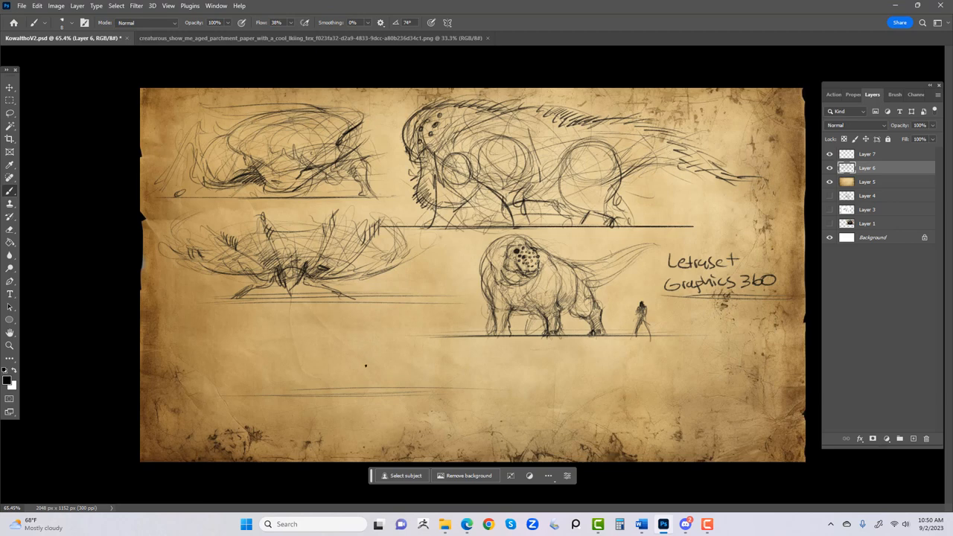
pyautogui.moveTo(354, 358)
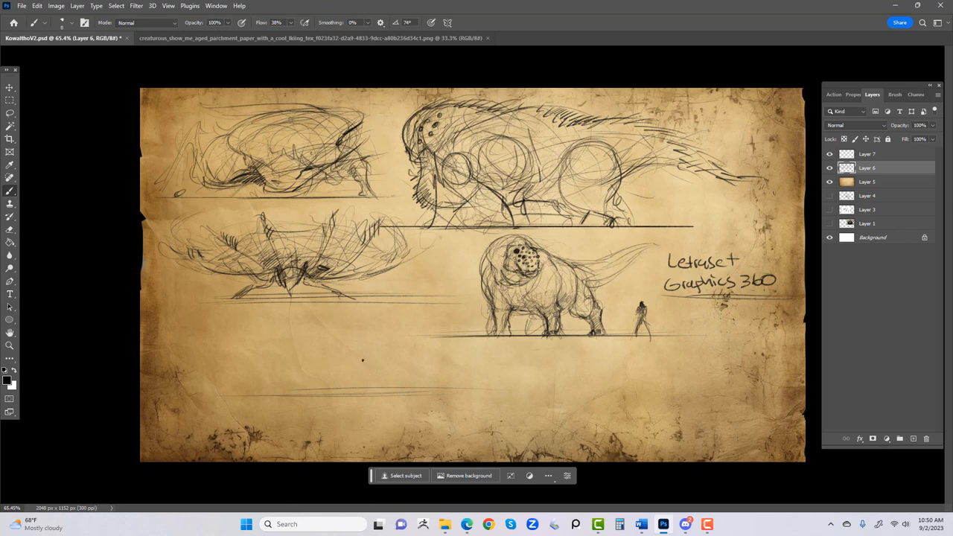
pyautogui.moveTo(350, 367)
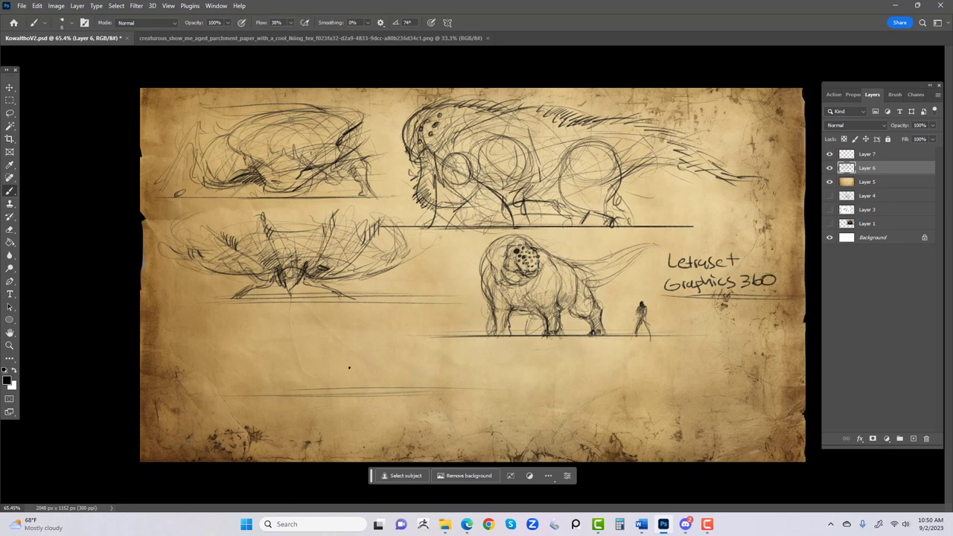
pyautogui.moveTo(322, 369)
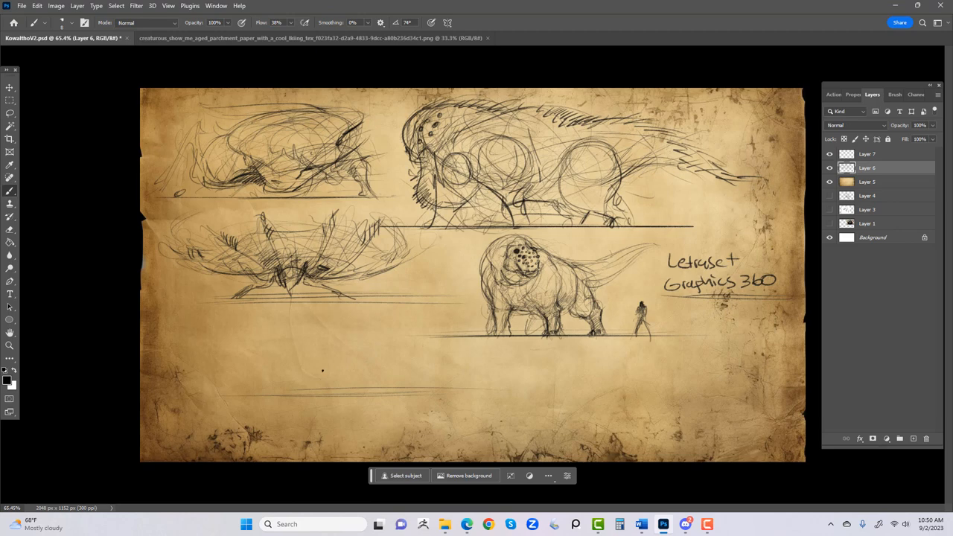
pyautogui.moveTo(584, 237)
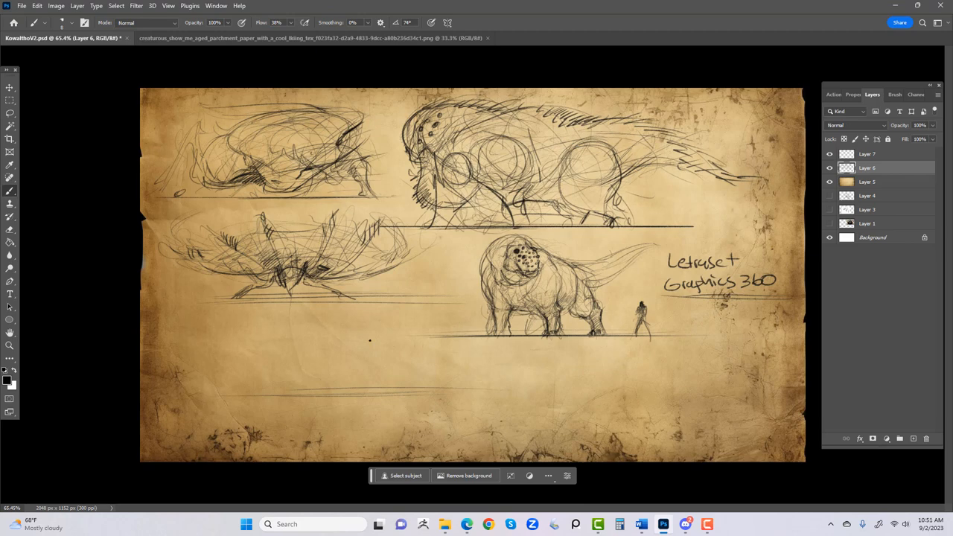
# Scroll the canvas up to reach the empty lower parchment area.
pyautogui.scroll(3)
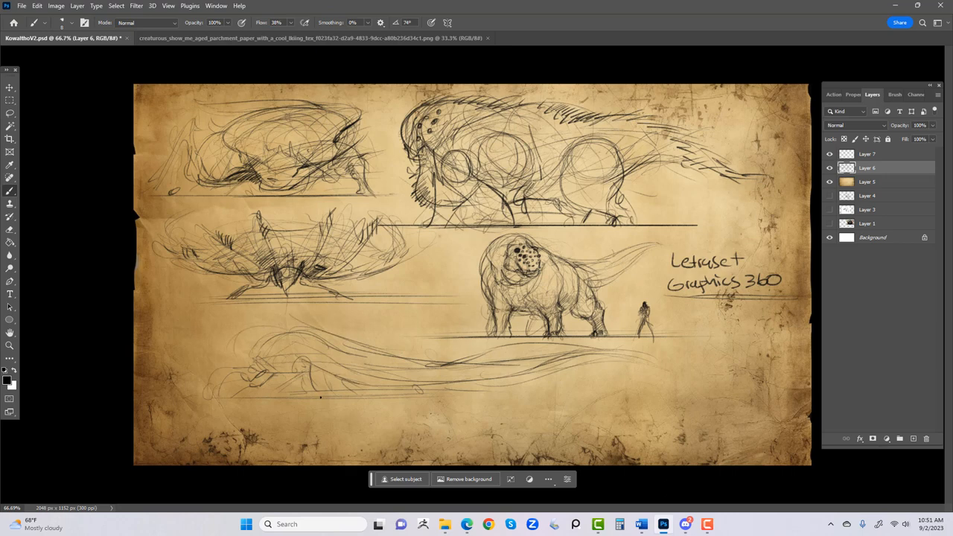
# Stroke the swimmer's flowing body and a heavier ground line beneath it.
pyautogui.moveTo(229, 396); pyautogui.dragTo(608, 396)
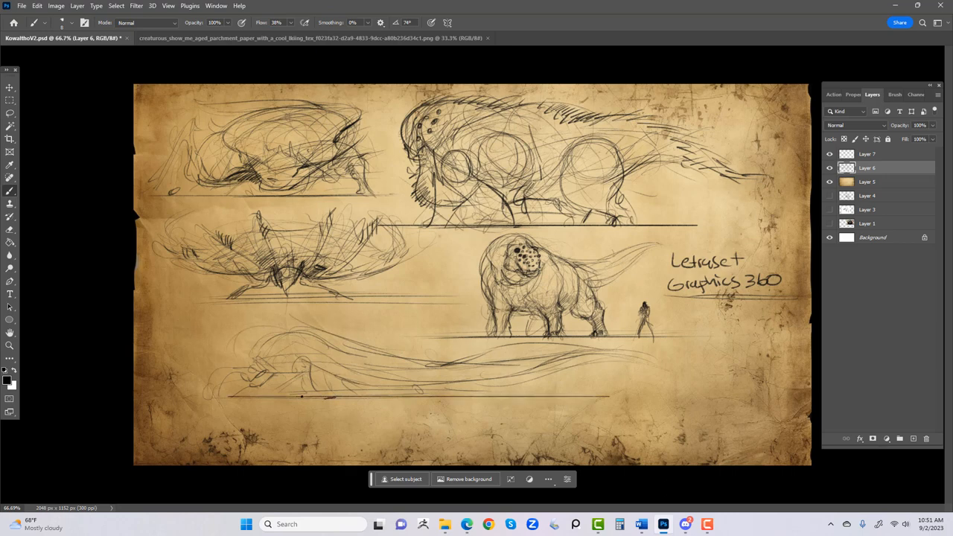
pyautogui.moveTo(226, 396); pyautogui.dragTo(685, 396)
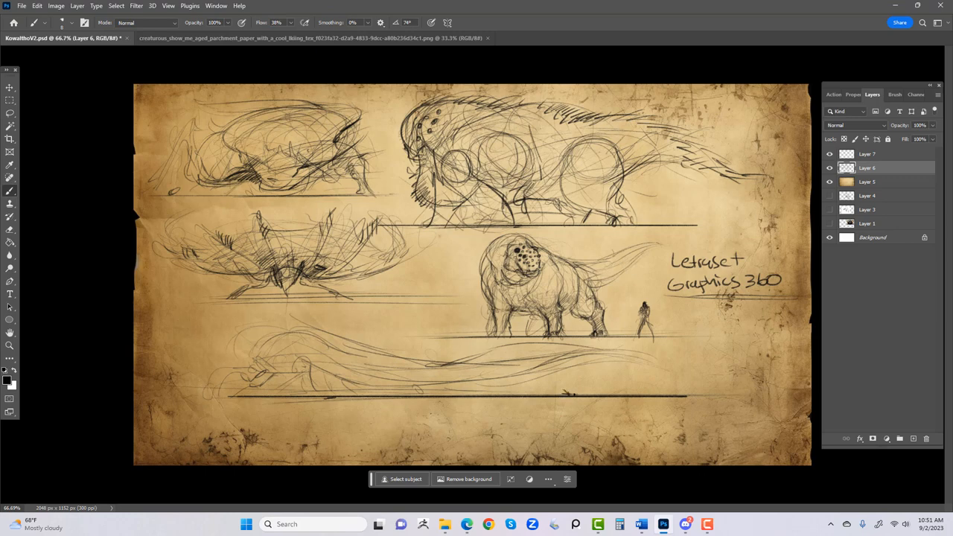
pyautogui.click(549, 393)
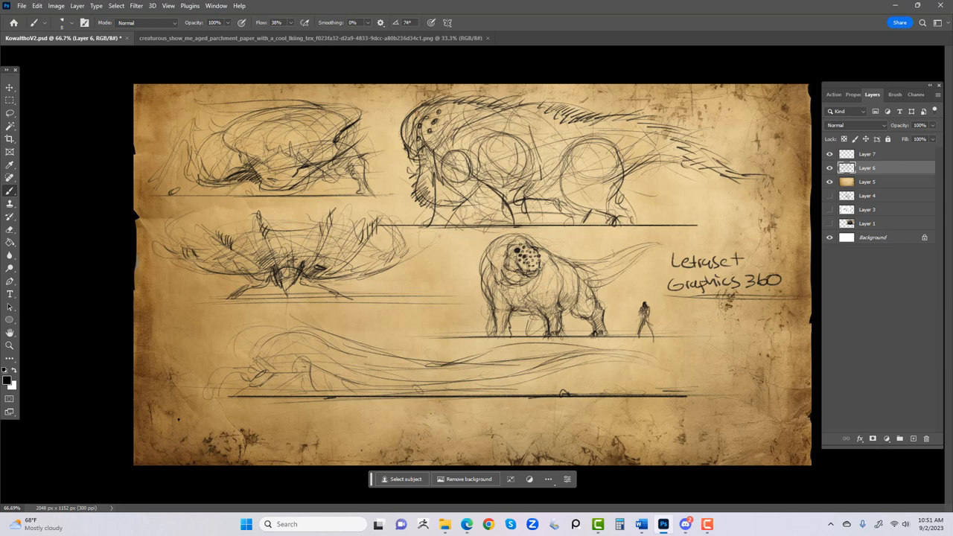
pyautogui.moveTo(393, 350)
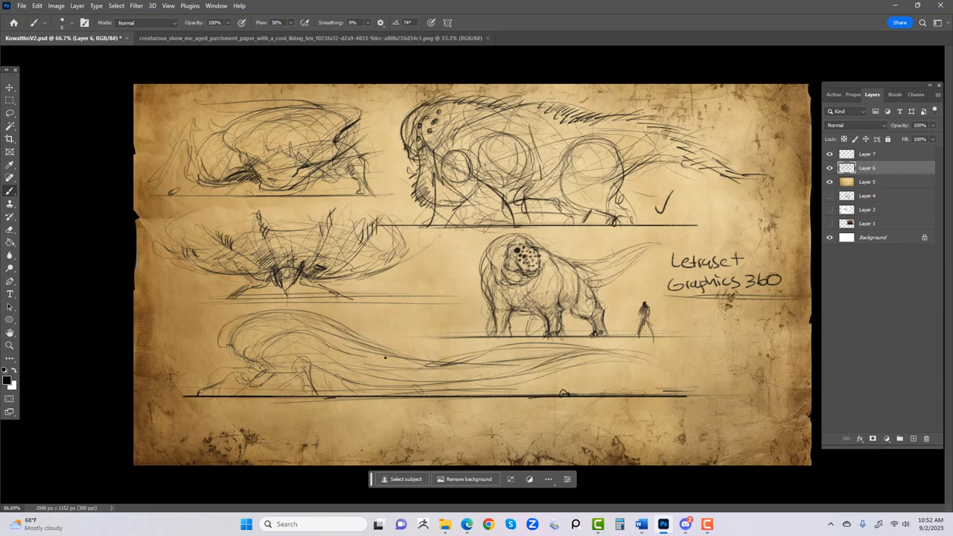
pyautogui.moveTo(375, 322)
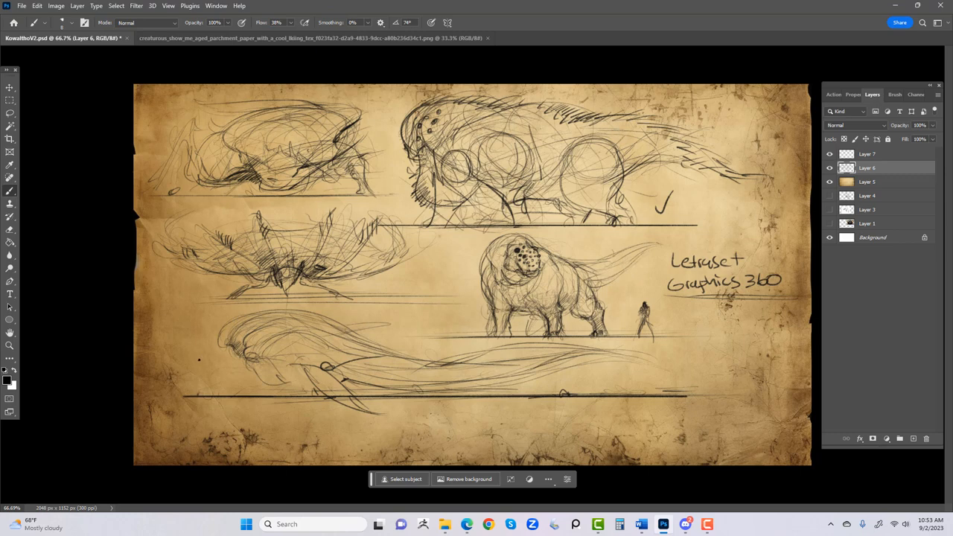
pyautogui.moveTo(165, 376)
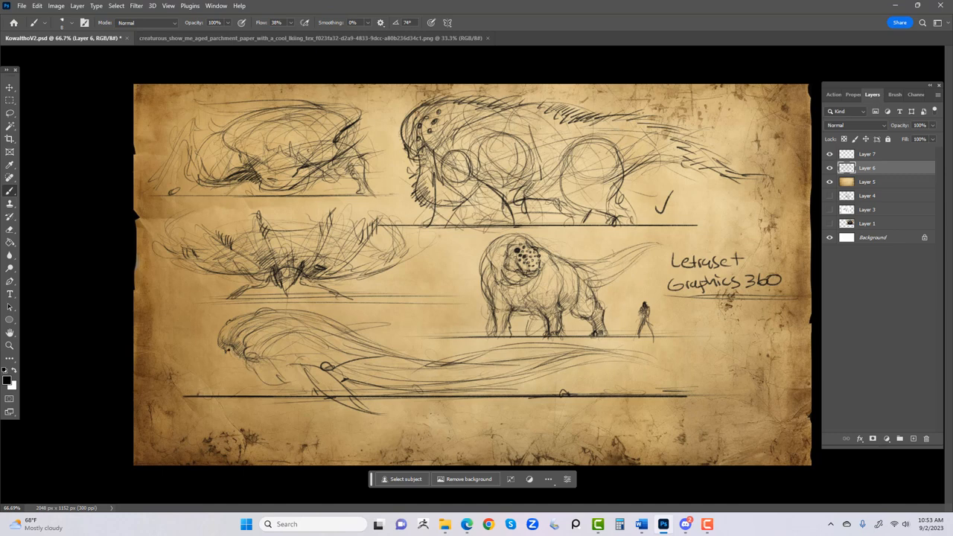
pyautogui.moveTo(229, 355)
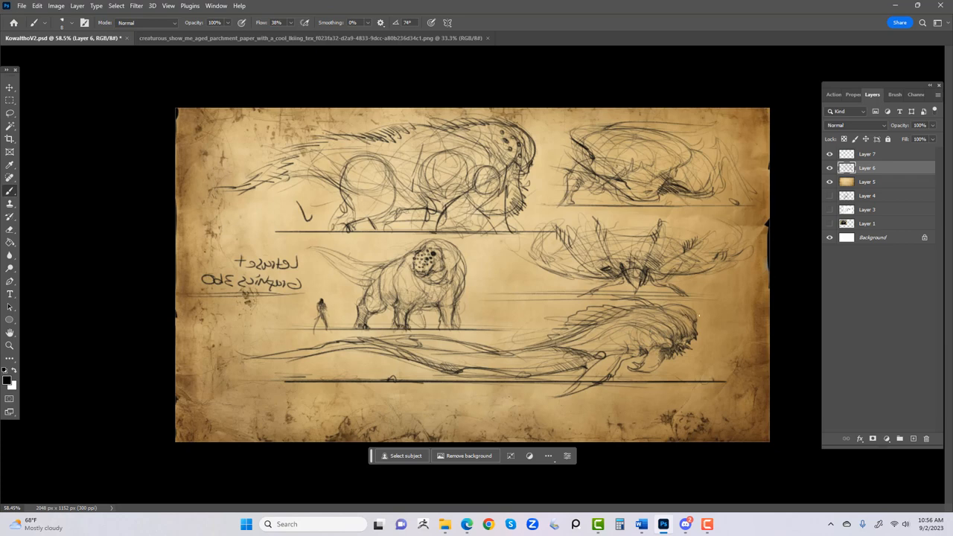
pyautogui.moveTo(697, 320)
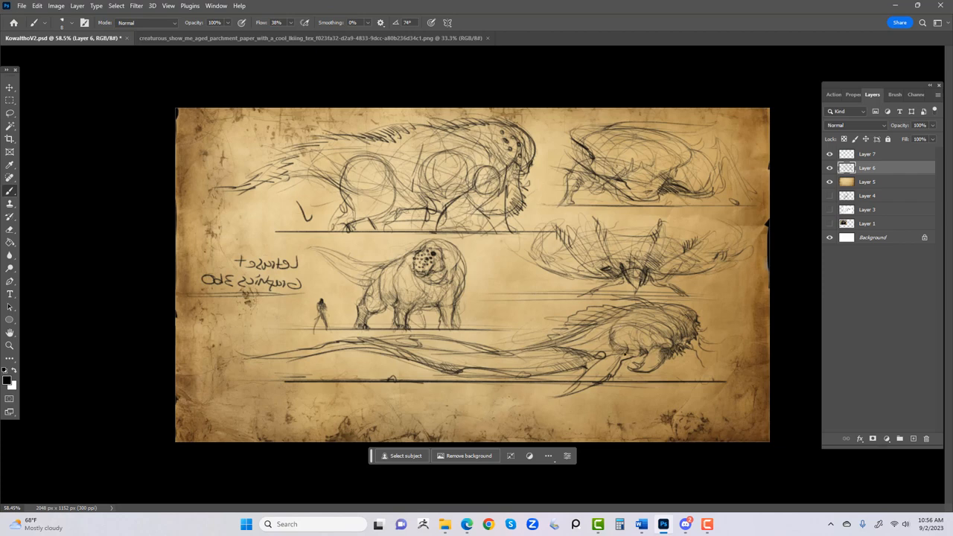
# Add a detail stroke to the swimmer's head and hair.
pyautogui.click(624, 342)
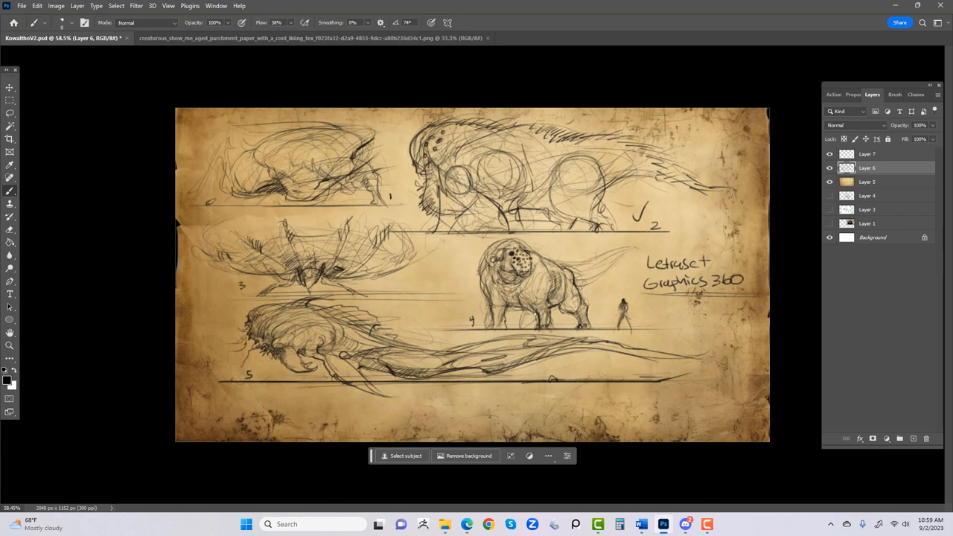
pyautogui.moveTo(152, 322)
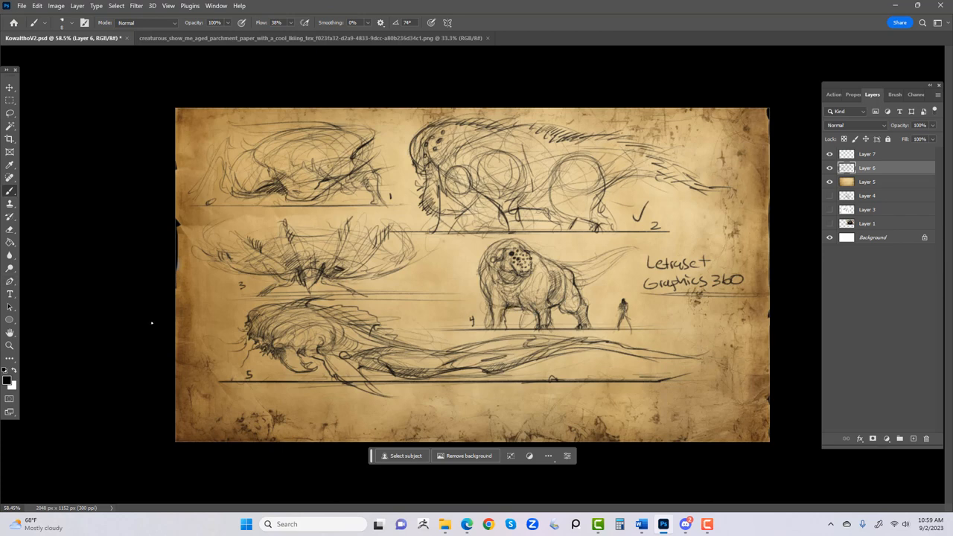